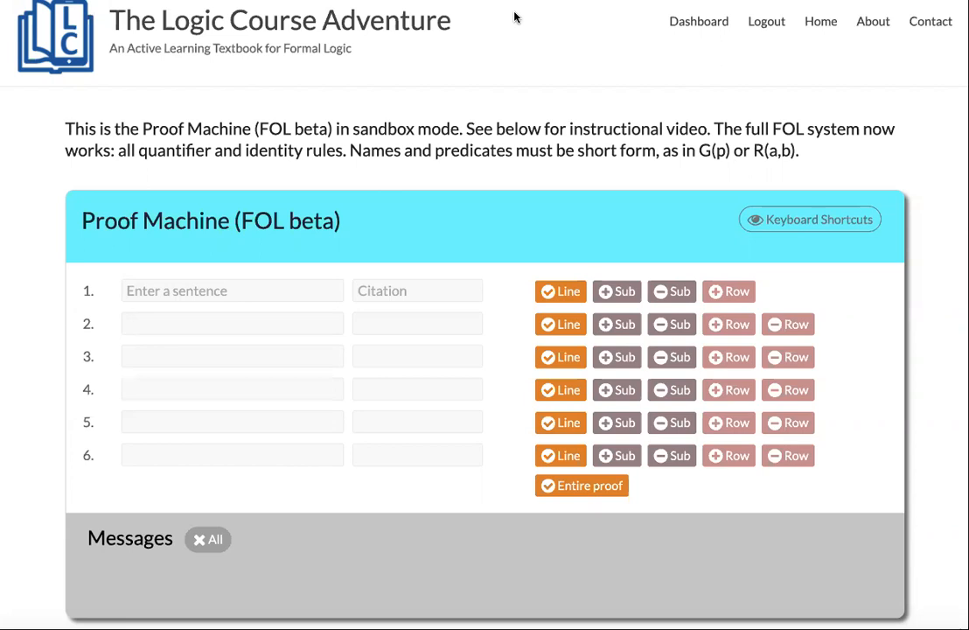
- Enter premise ~~P on line 1 and P cited as ~Elim;1 on line 2
{"action": "left_click", "coordinate": [232, 290]}
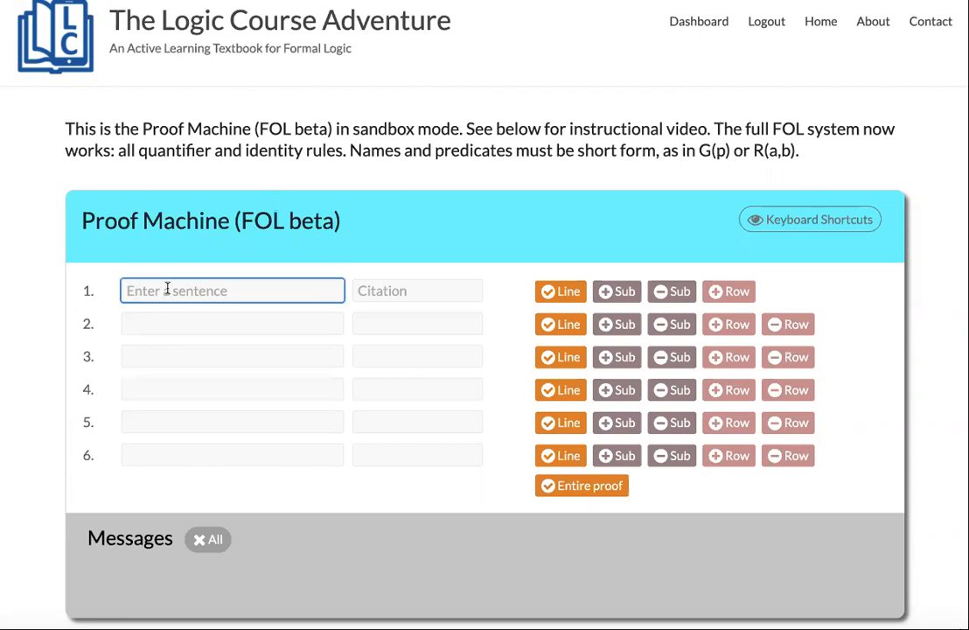
{"action": "type", "text": "~~P"}
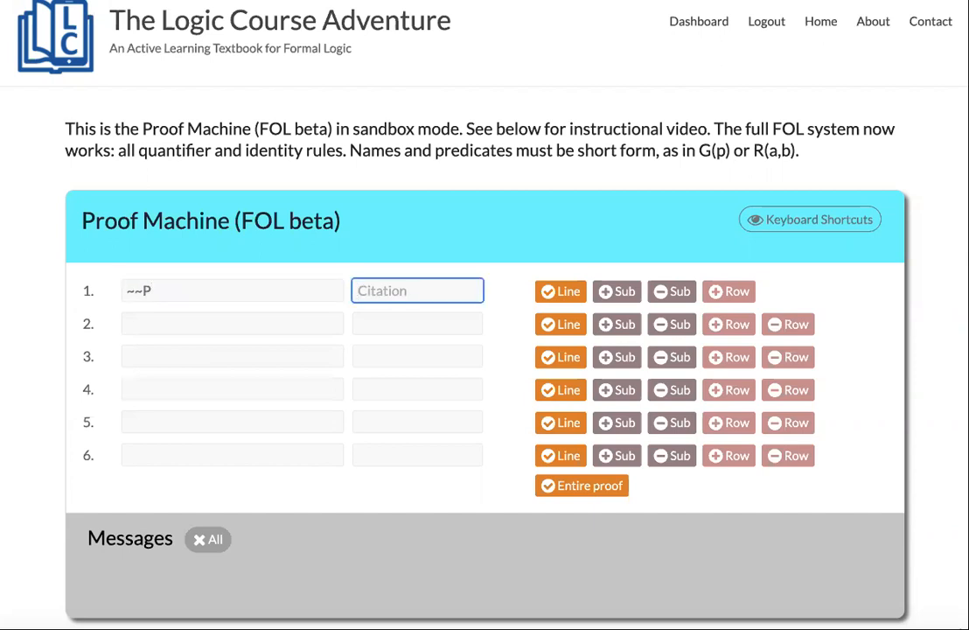
{"action": "type", "text": "Premise"}
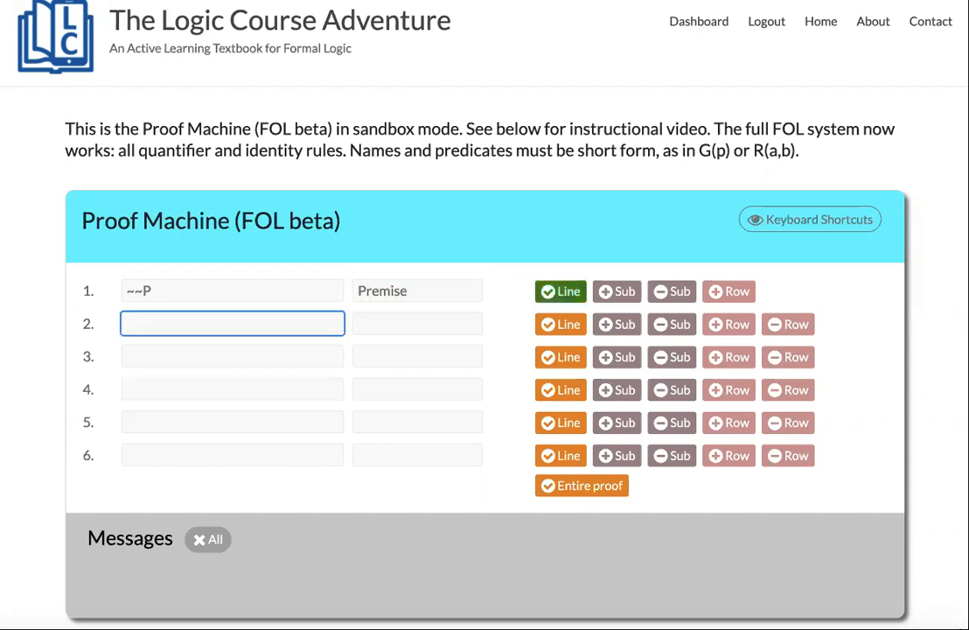
{"action": "type", "text": "P"}
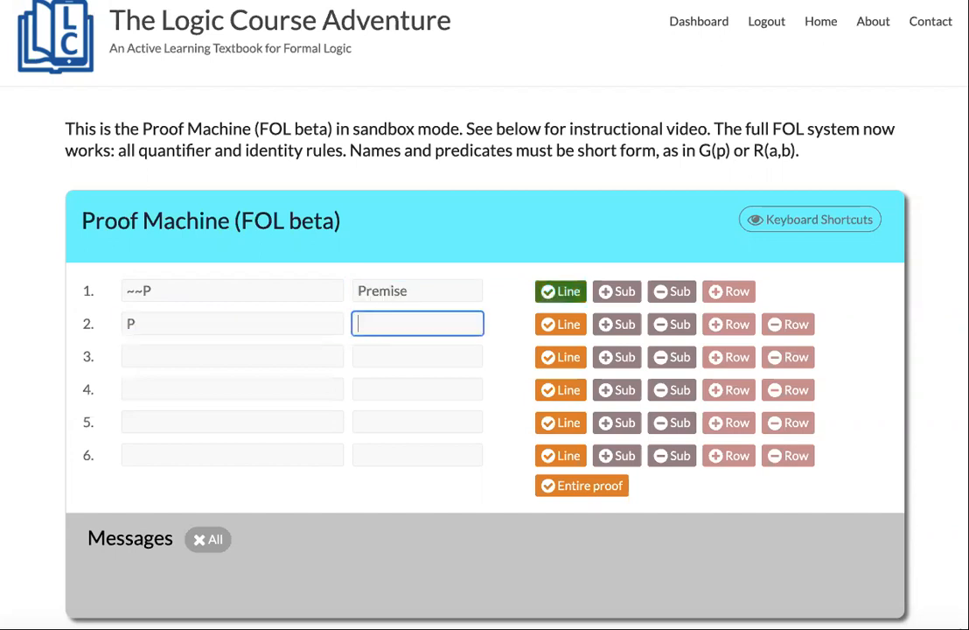
{"action": "type", "text": "~Elim;1"}
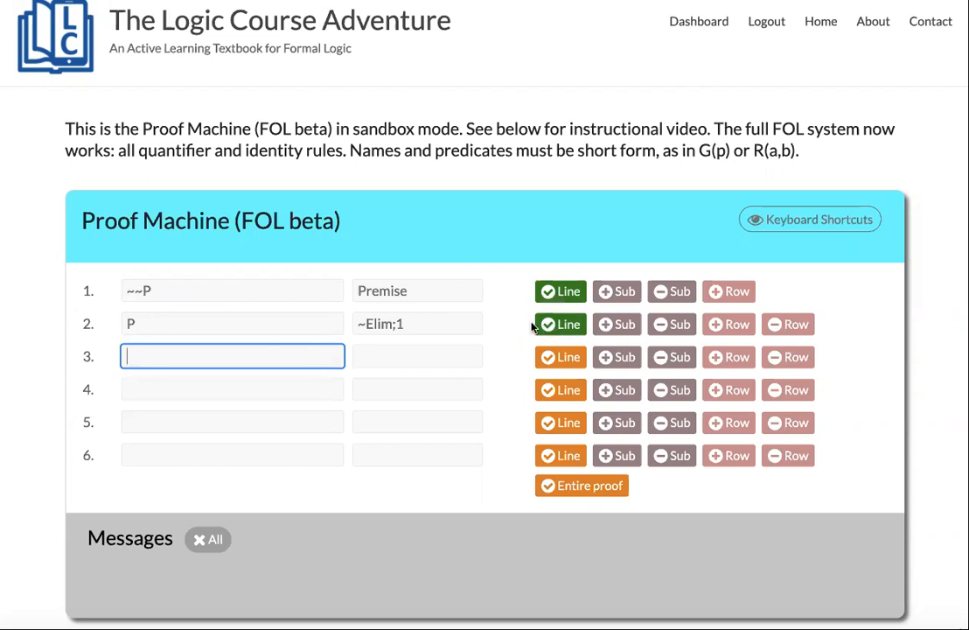
{"action": "mouse_move", "coordinate": [257, 332]}
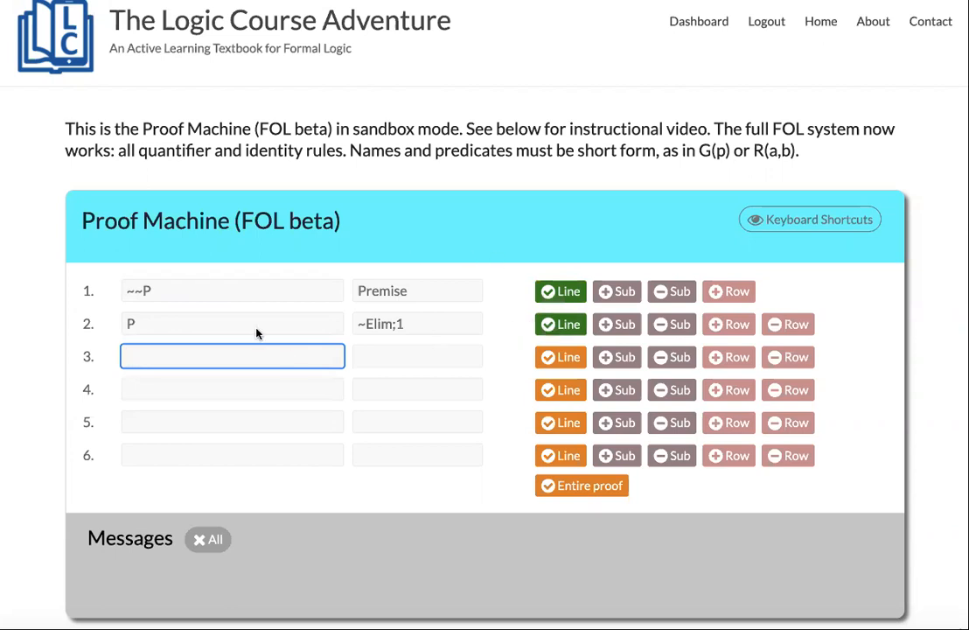
- Change line 1 to ~P and re-check line 2, which now fails its ~Elim citation
{"action": "left_click", "coordinate": [232, 289]}
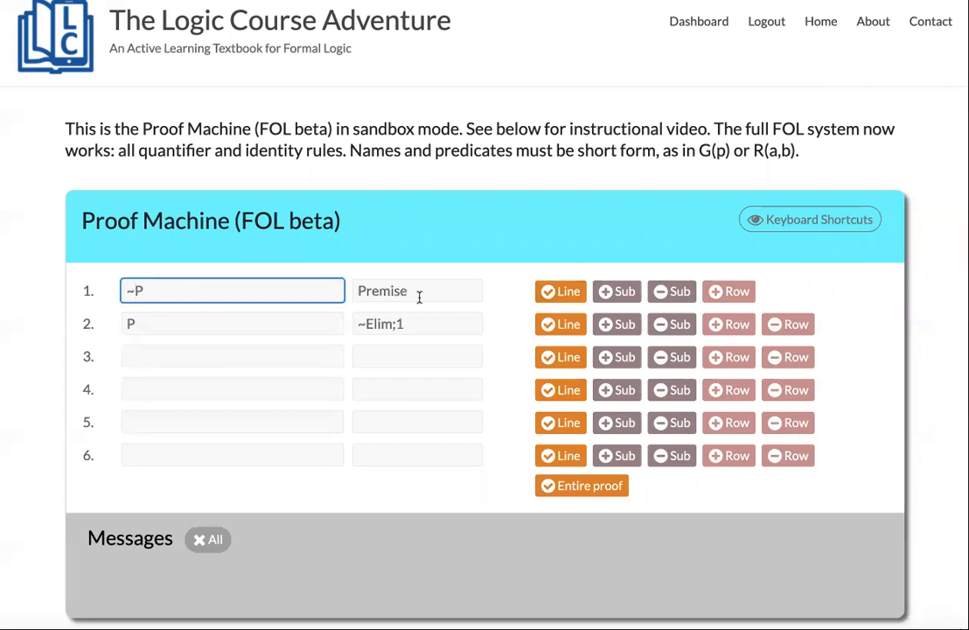
{"action": "left_click", "coordinate": [559, 324]}
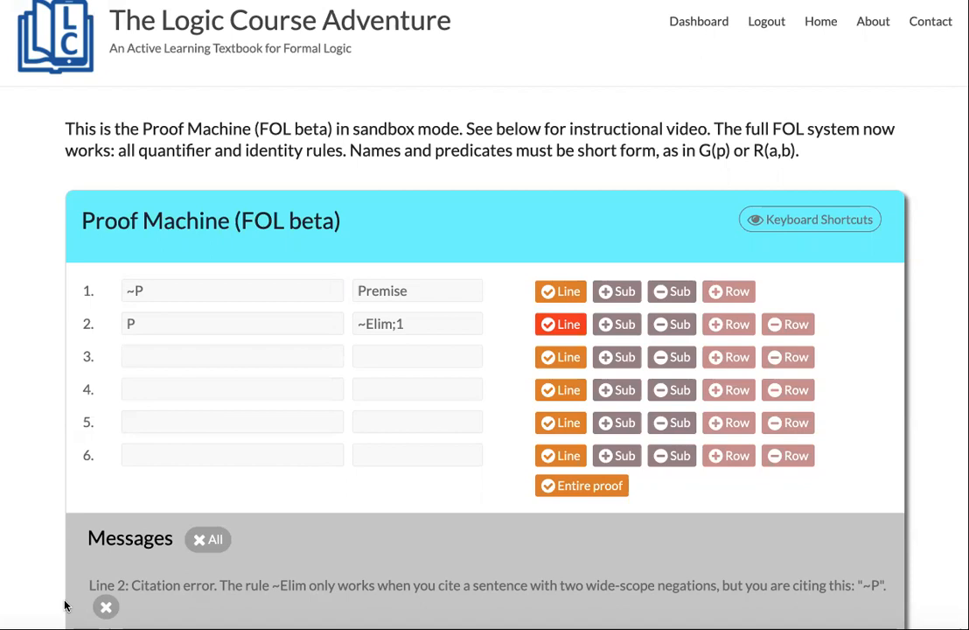
{"action": "left_click", "coordinate": [417, 290]}
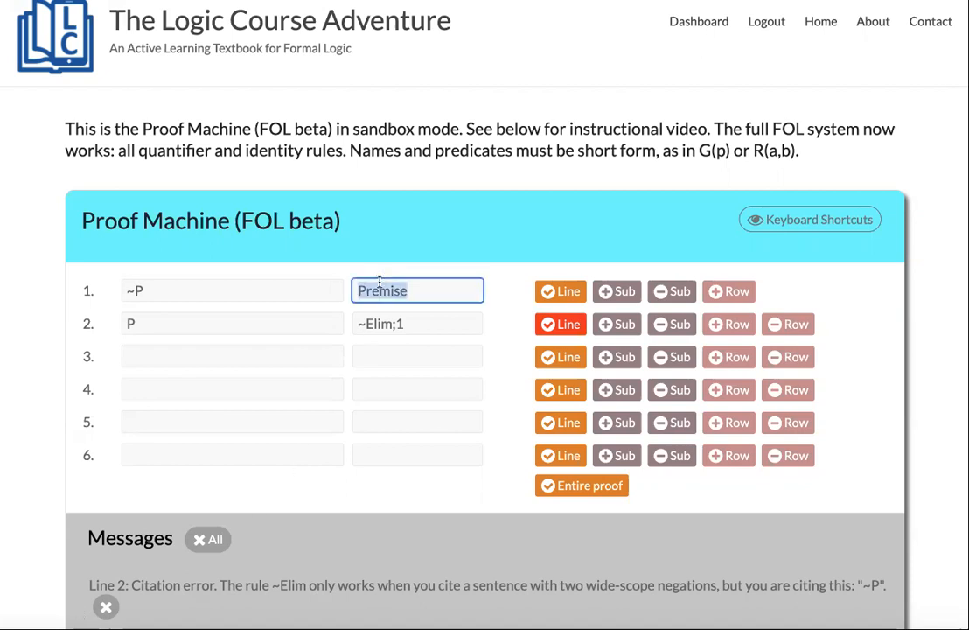
{"action": "mouse_move", "coordinate": [507, 294]}
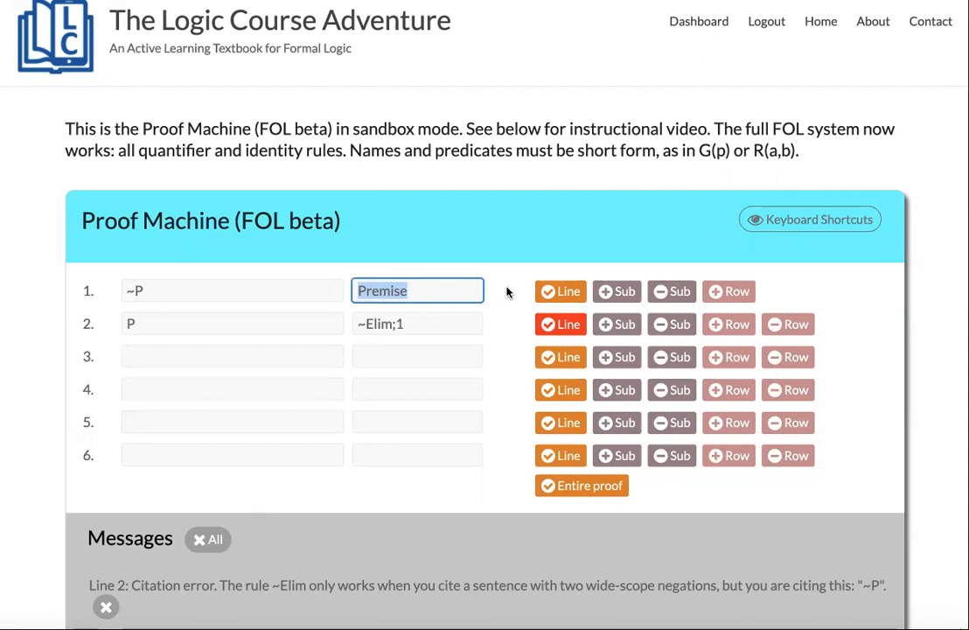
{"action": "mouse_move", "coordinate": [506, 407]}
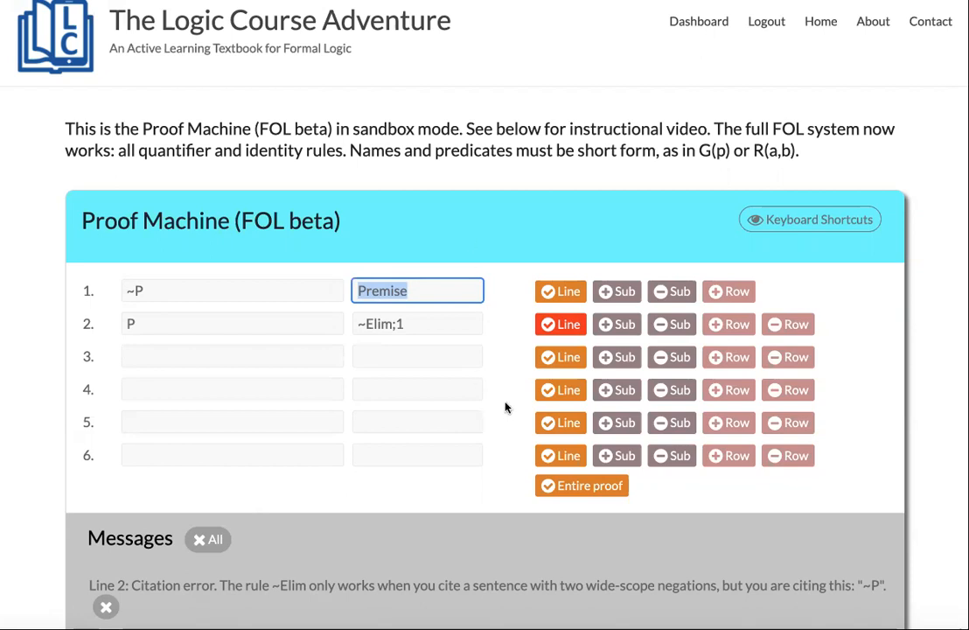
{"action": "mouse_move", "coordinate": [216, 482]}
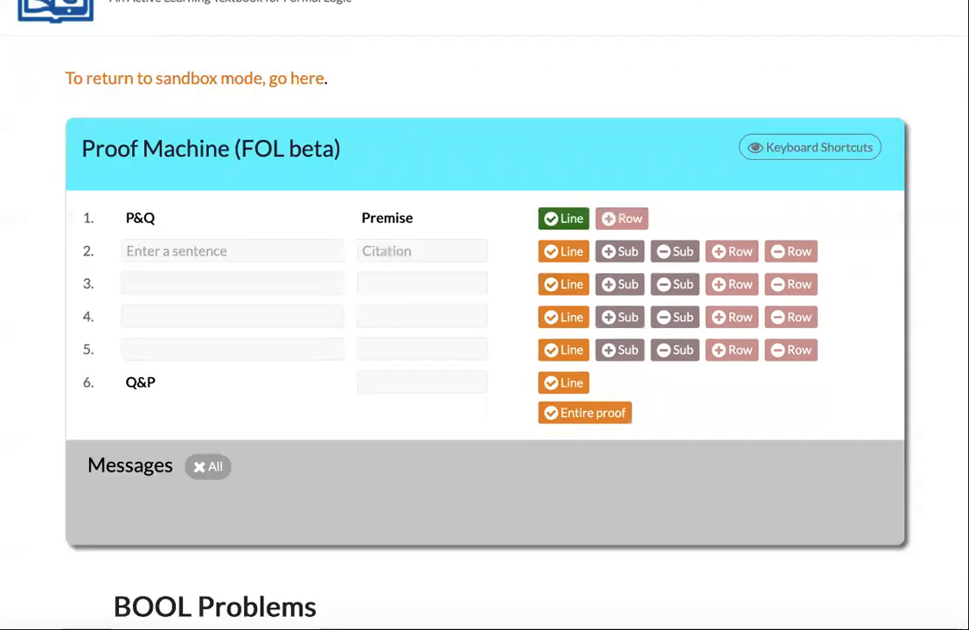
{"action": "mouse_move", "coordinate": [374, 223]}
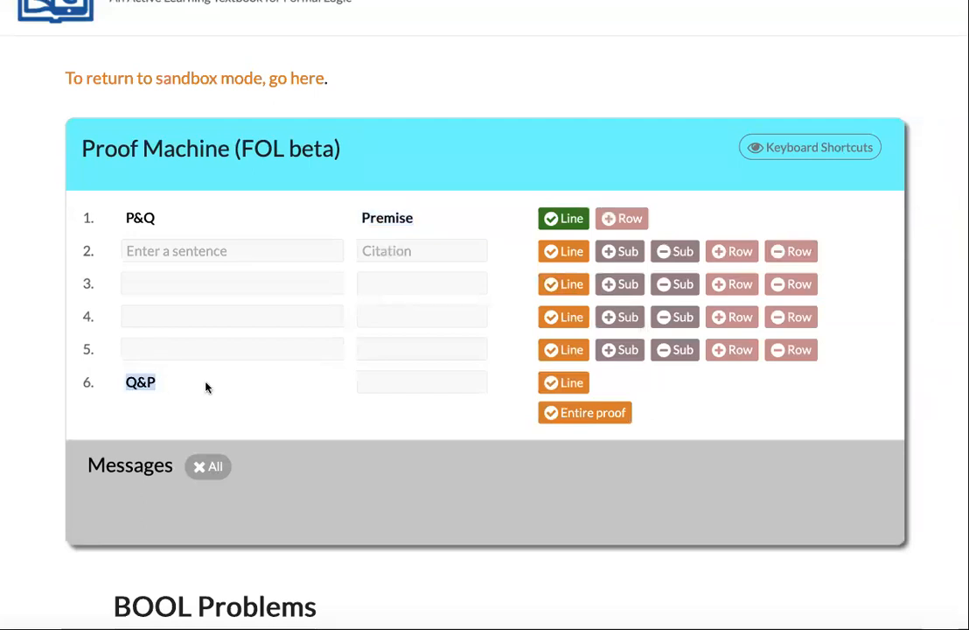
- Derive P and Q from premise P&Q, each cited with &Elim;1
{"action": "type", "text": "P"}
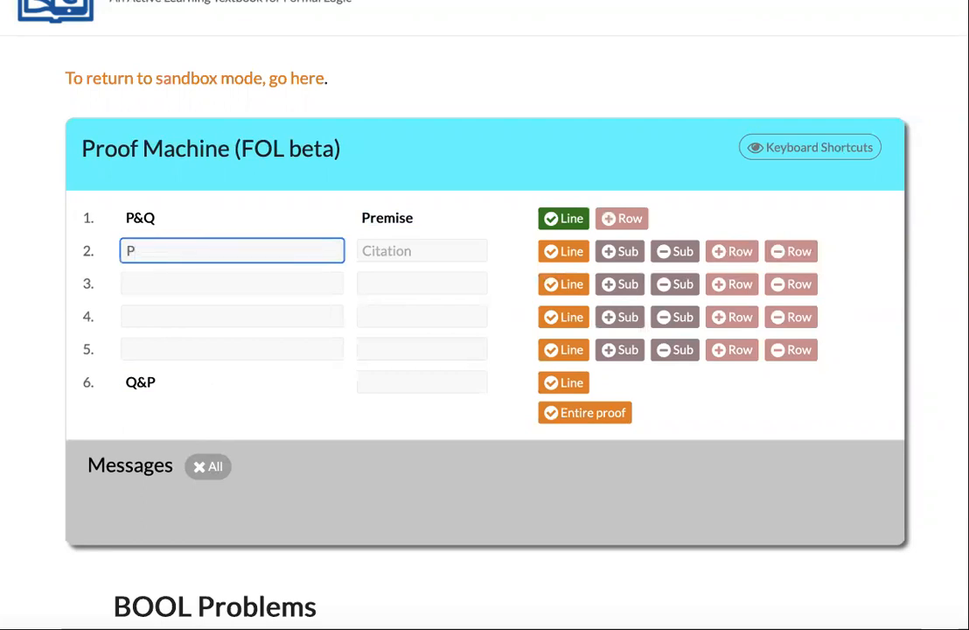
{"action": "left_click", "coordinate": [421, 250]}
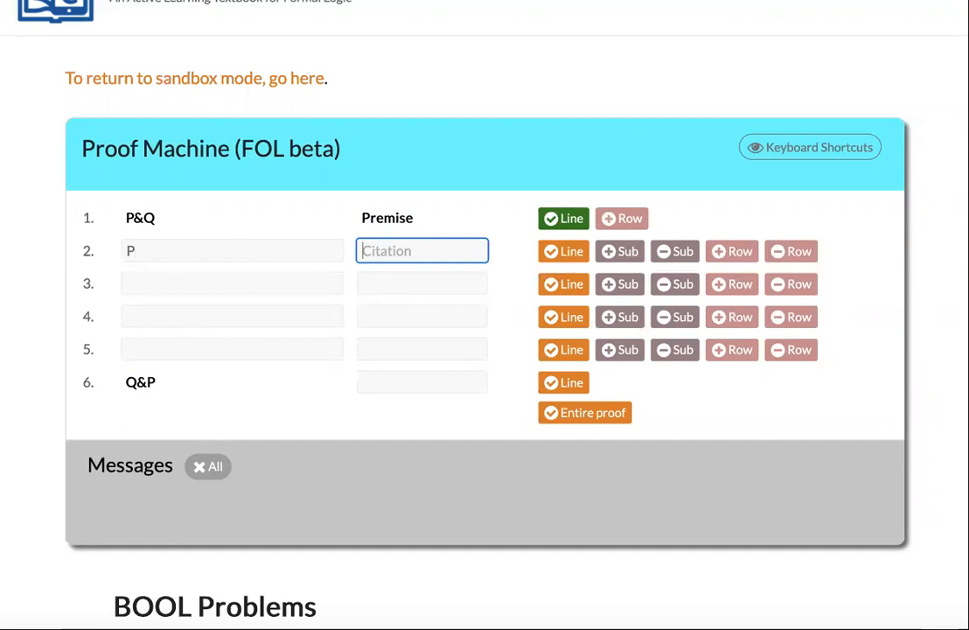
{"action": "type", "text": "&Elim;1"}
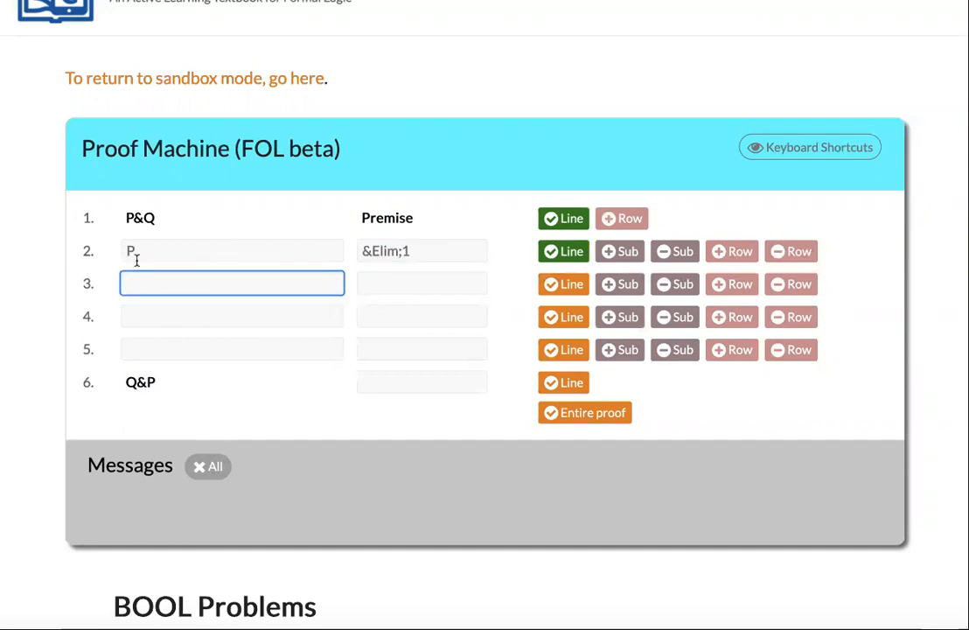
{"action": "type", "text": "Q"}
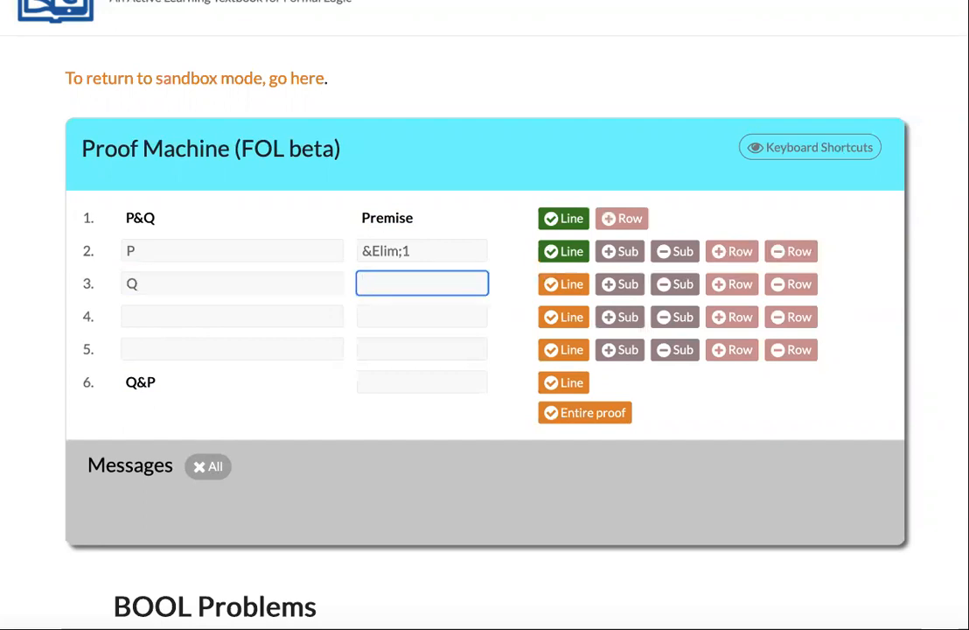
{"action": "type", "text": "&Elim;1"}
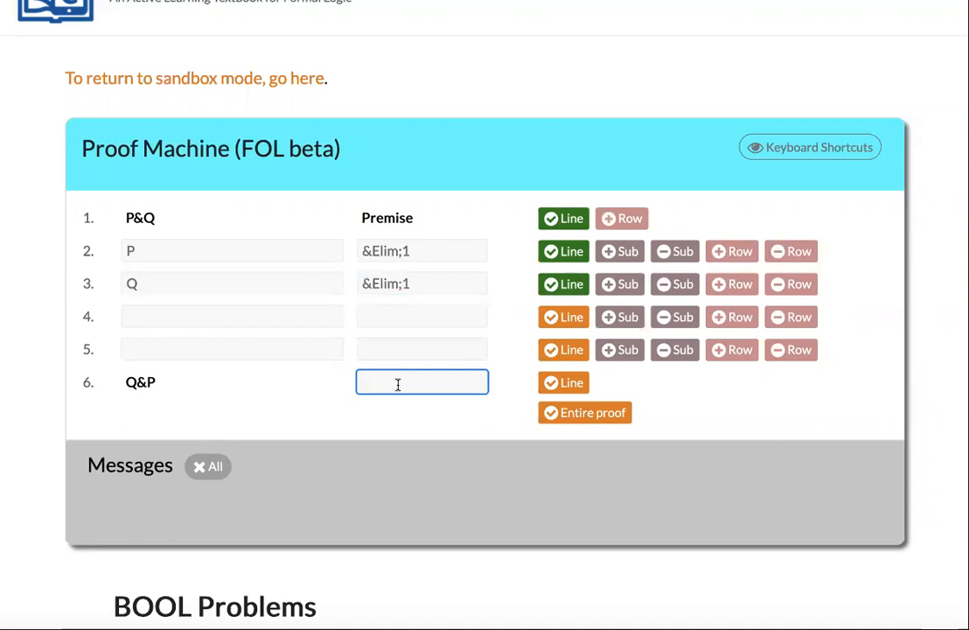
- Cite &Intro;2,3 for the Q&P conclusion and check the entire proof
{"action": "type", "text": "&Int"}
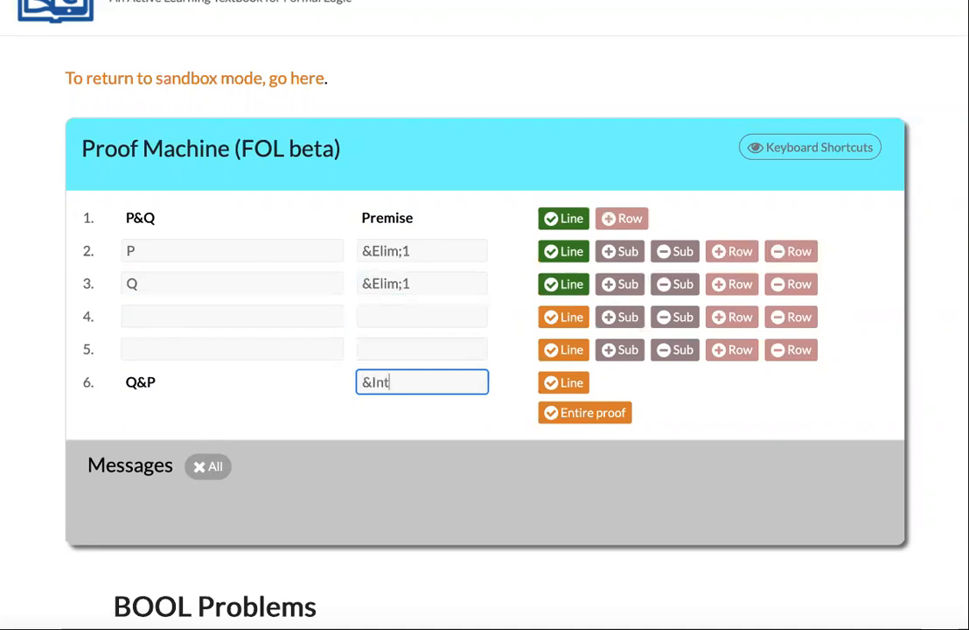
{"action": "type", "text": "ro;2"}
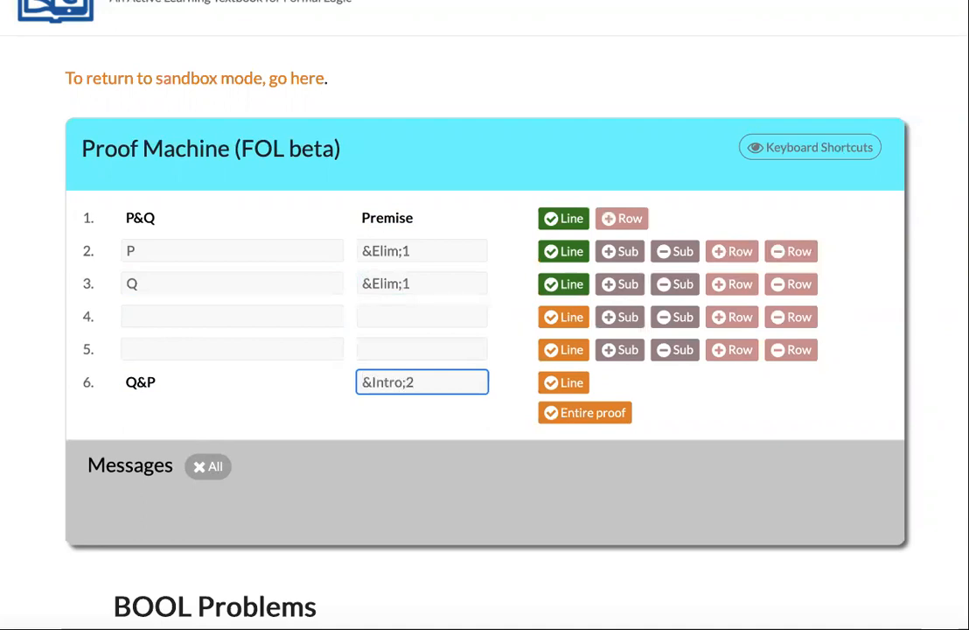
{"action": "type", "text": ",3"}
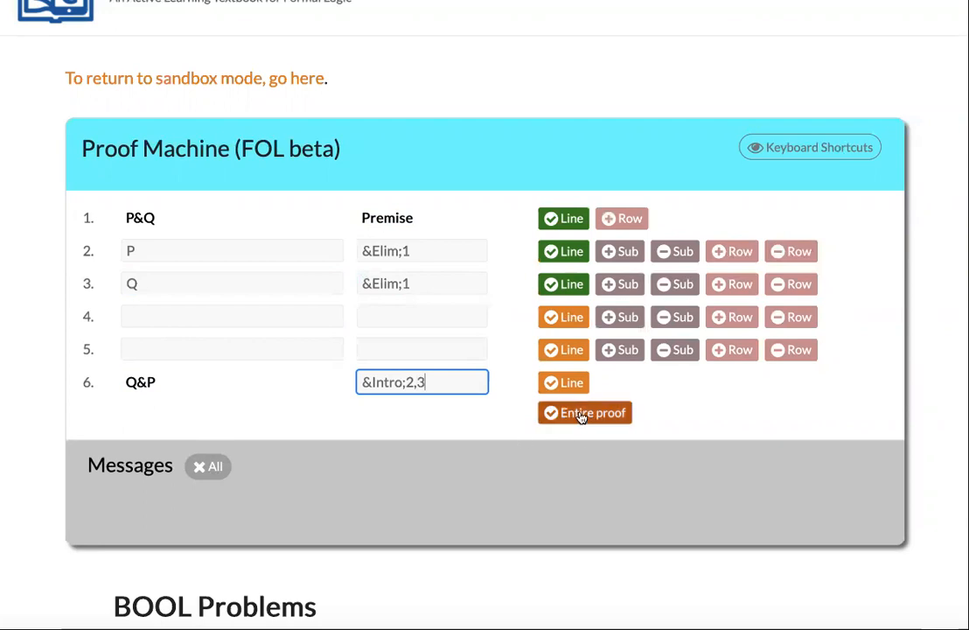
{"action": "left_click", "coordinate": [584, 412]}
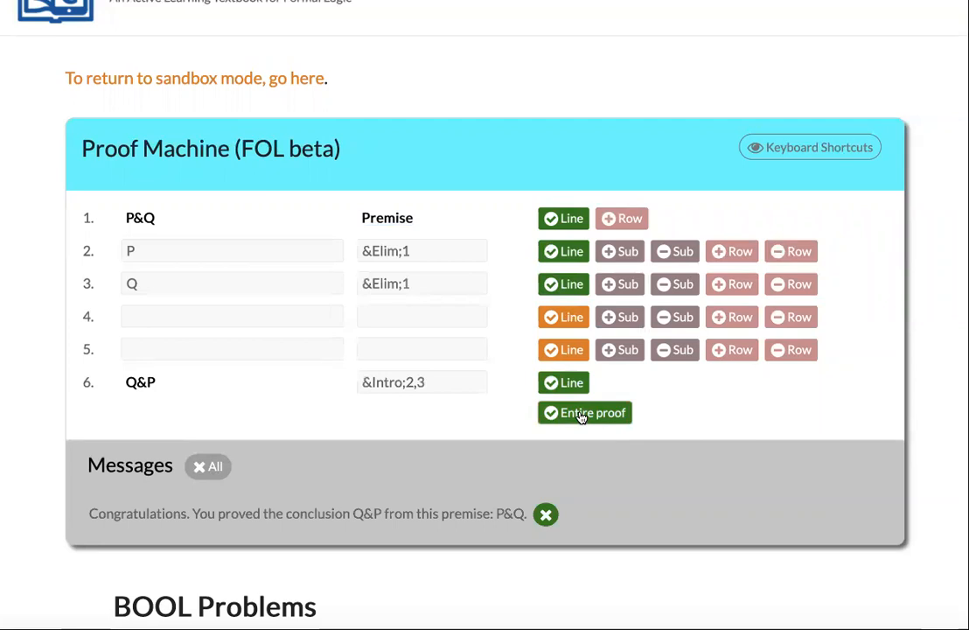
{"action": "mouse_move", "coordinate": [607, 73]}
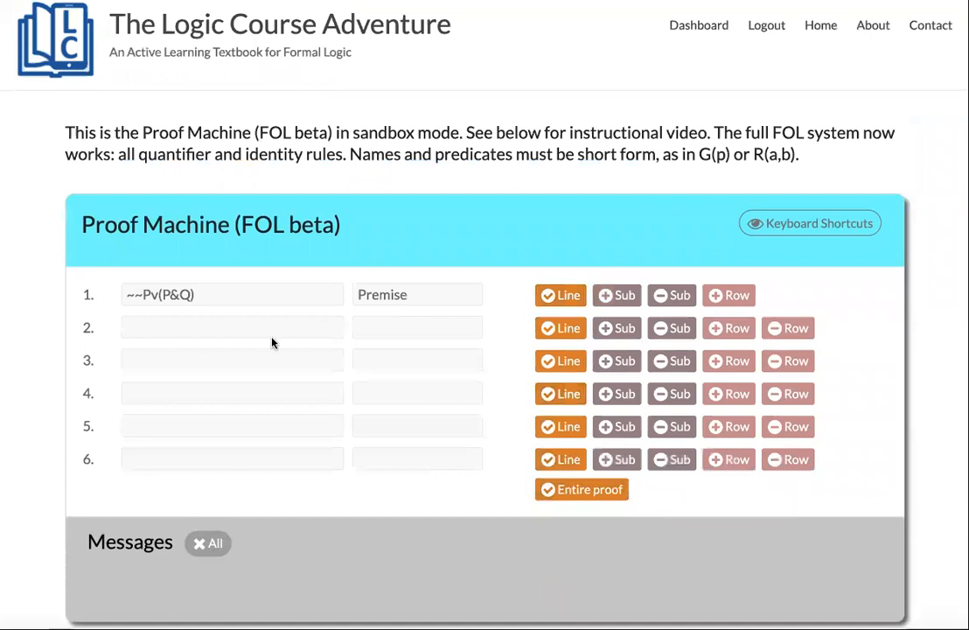
- Indent line 2 as a subproof assuming ~~P, check it, and begin line 3 with P
{"action": "left_click", "coordinate": [232, 294]}
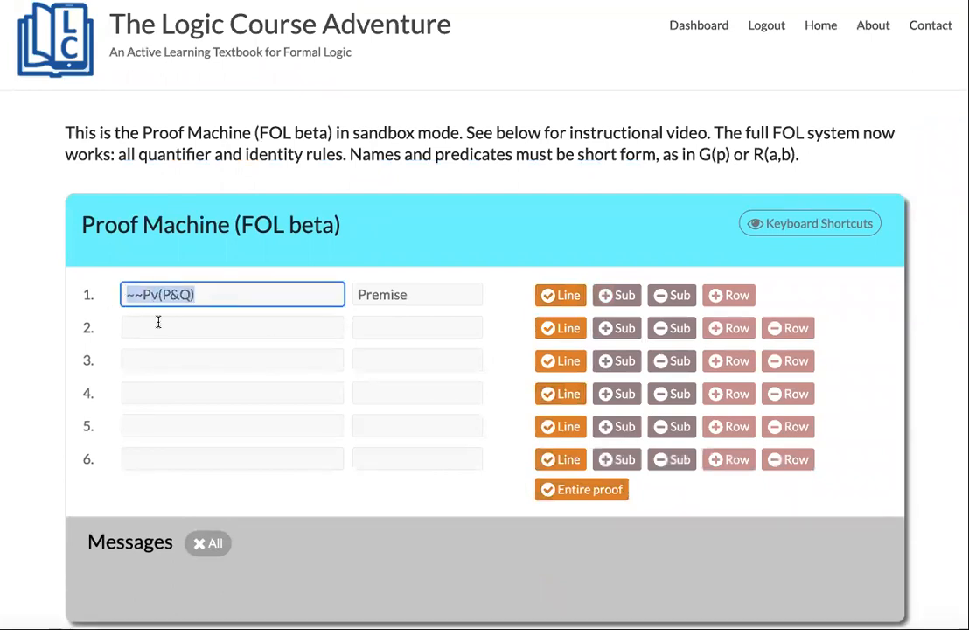
{"action": "left_click", "coordinate": [232, 326]}
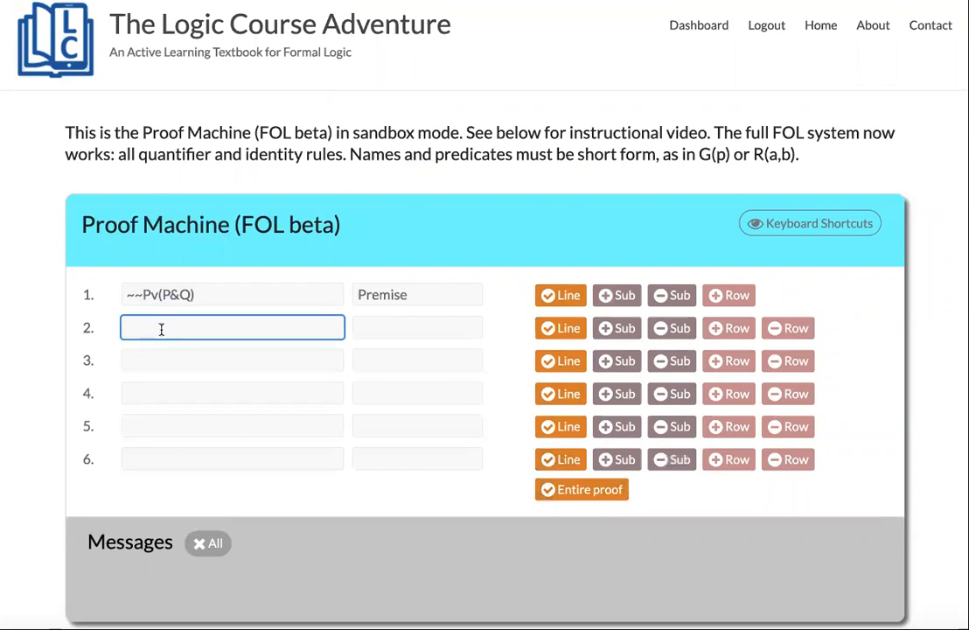
{"action": "mouse_move", "coordinate": [617, 328]}
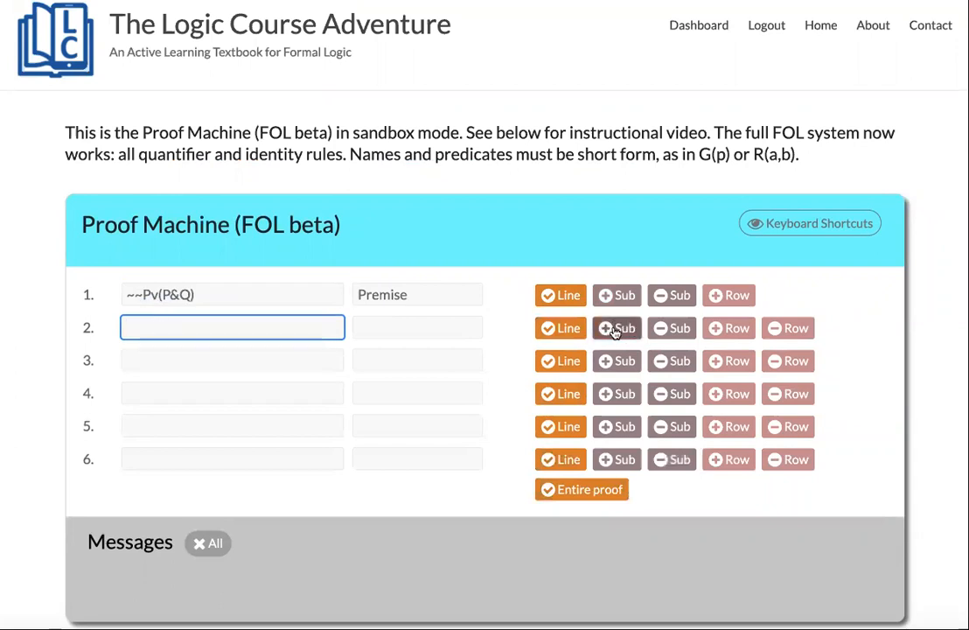
{"action": "type", "text": "I"}
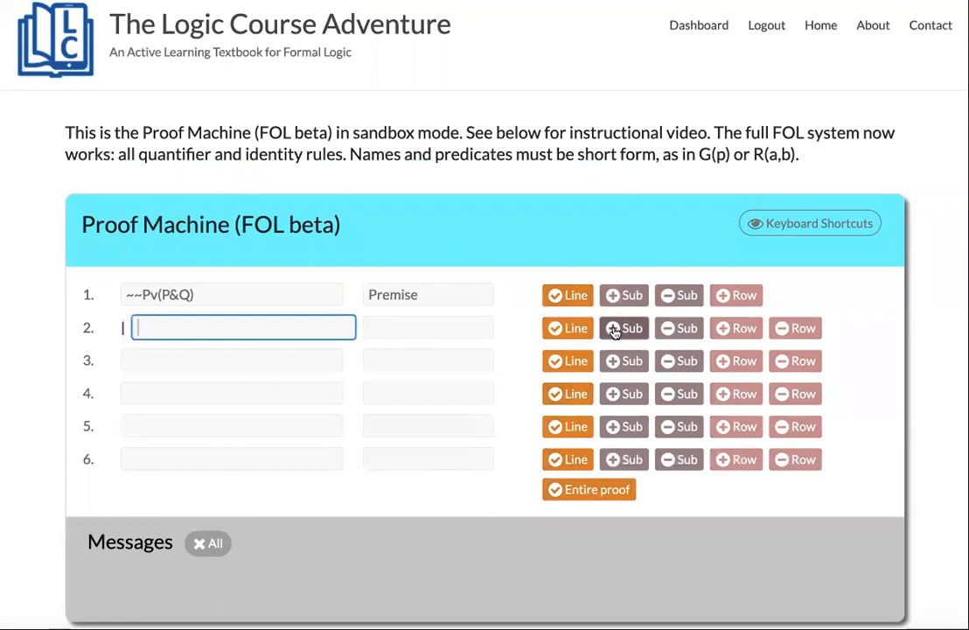
{"action": "type", "text": "~~P"}
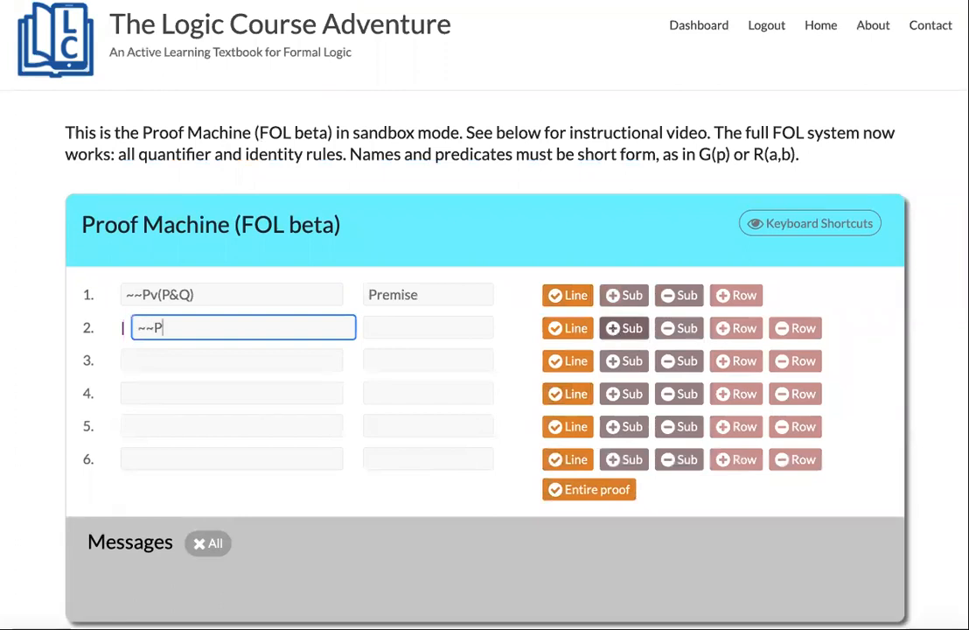
{"action": "type", "text": "Assume"}
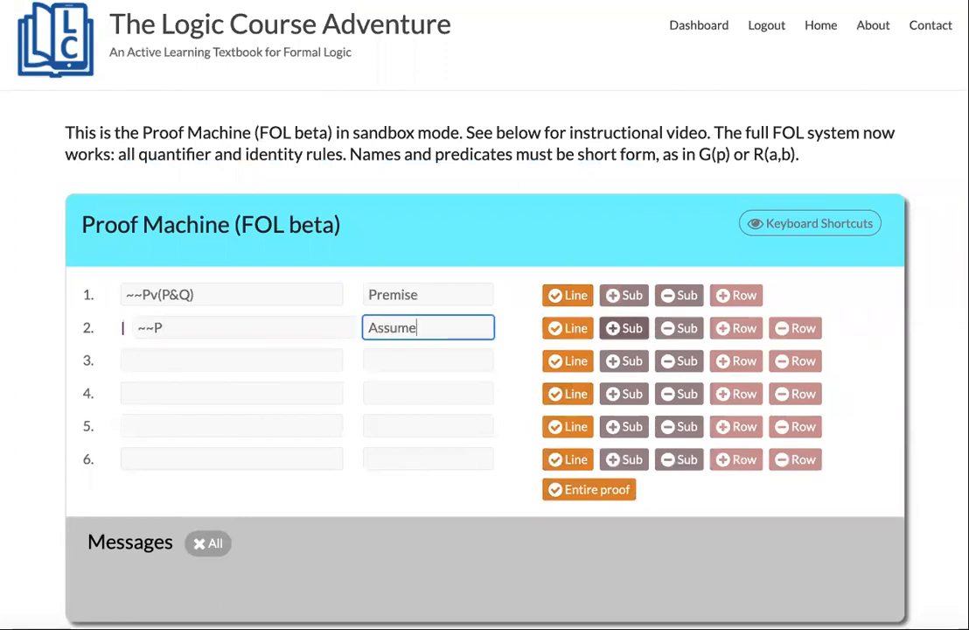
{"action": "left_click", "coordinate": [566, 327]}
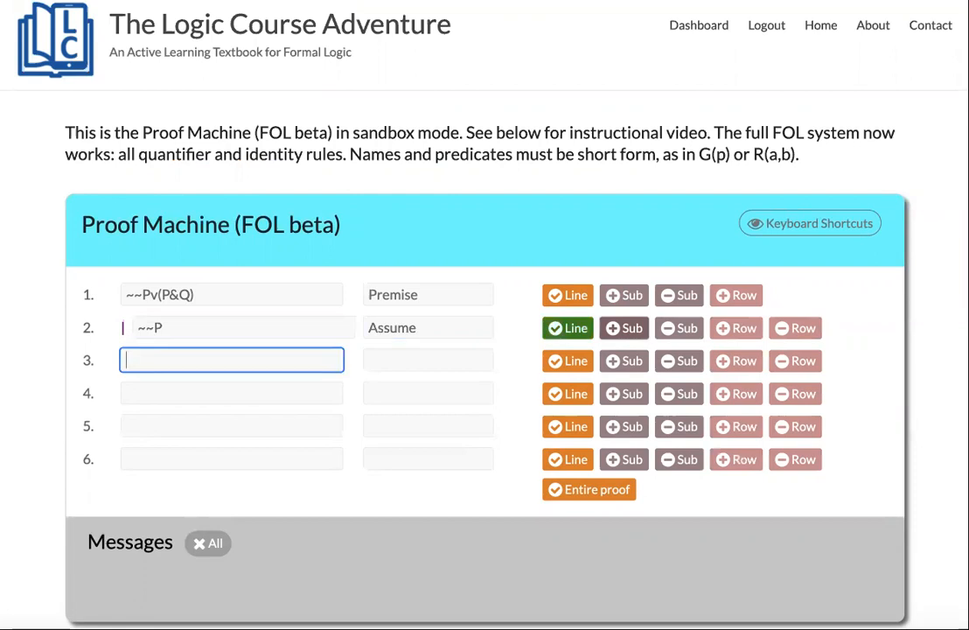
{"action": "type", "text": "P"}
{"action": "left_click", "coordinate": [427, 360]}
{"action": "type", "text": "~Elim;2"}
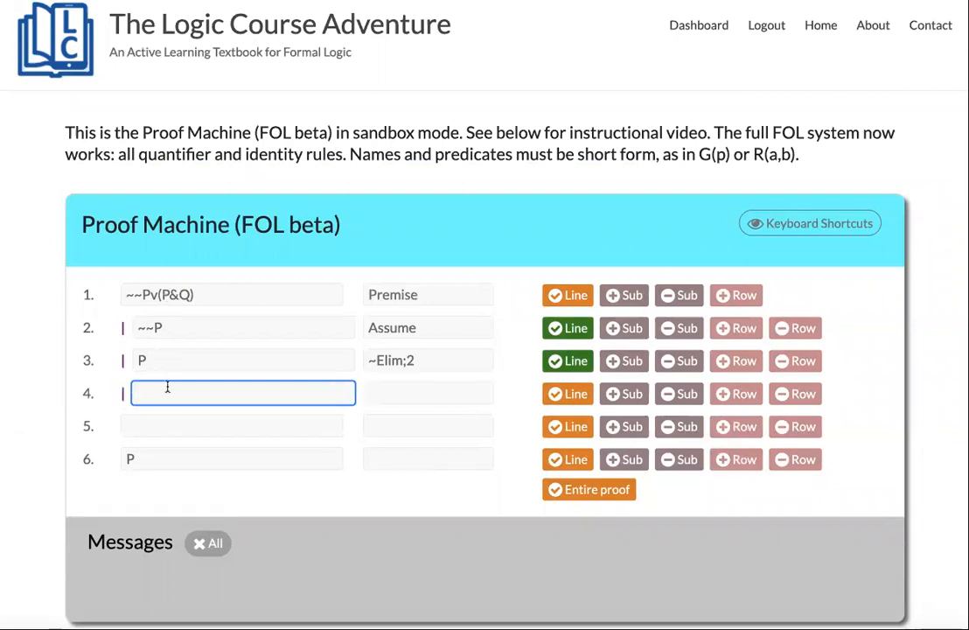
- Add subproof P&Q giving P by &Elim;4, then conclude P by vElim;1,2-3,4-5
{"action": "type", "text": "P&Q"}
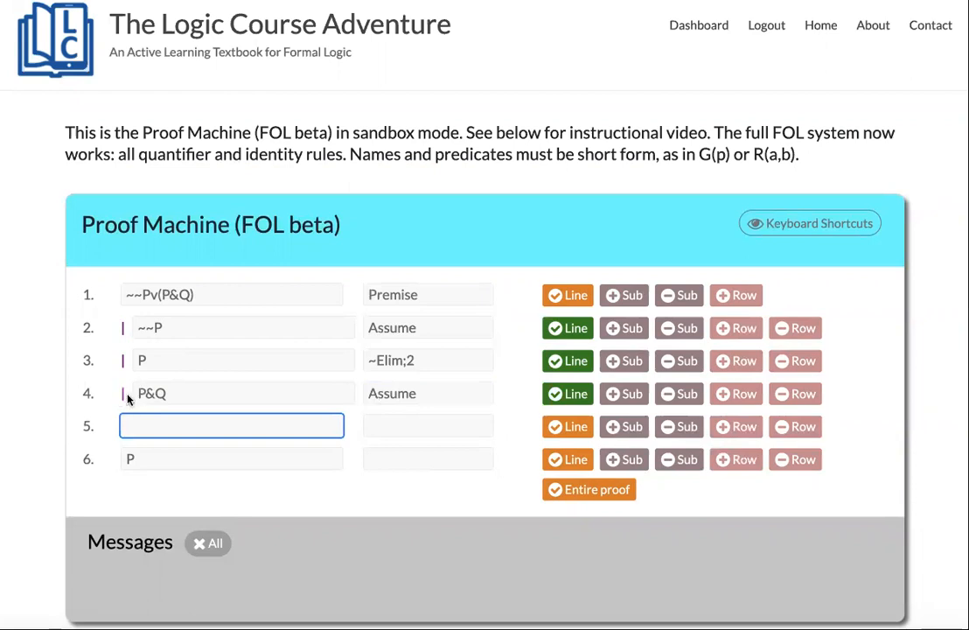
{"action": "mouse_move", "coordinate": [122, 385]}
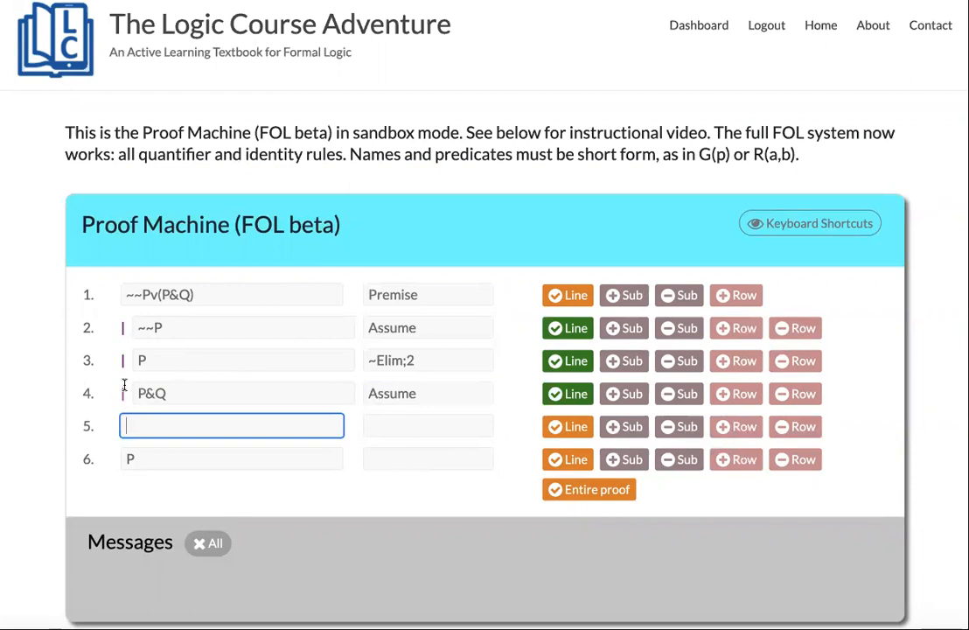
{"action": "mouse_move", "coordinate": [118, 371]}
{"action": "type", "text": "P"}
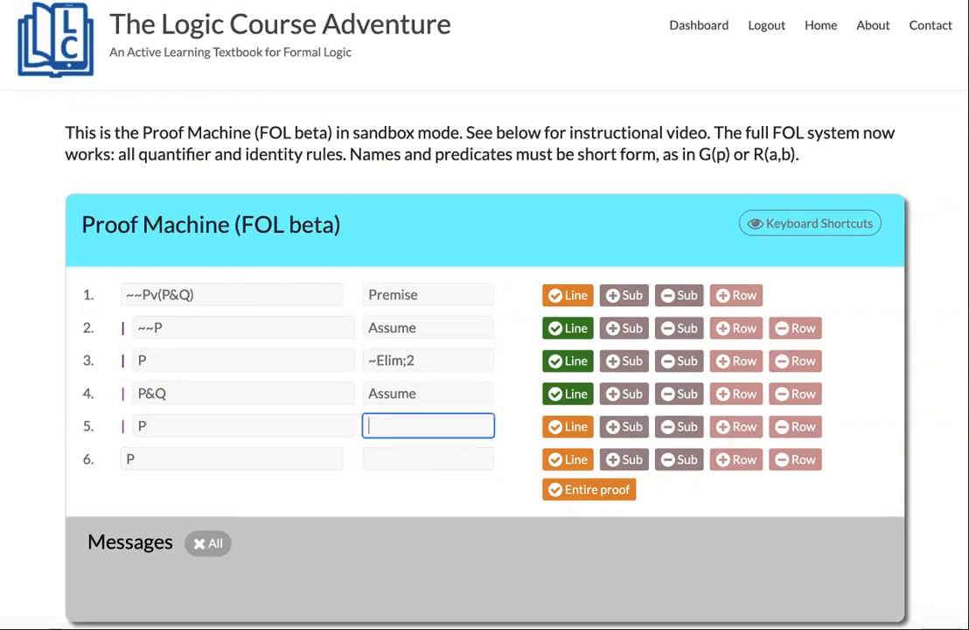
{"action": "type", "text": "&Elim;4"}
{"action": "left_click", "coordinate": [428, 459]}
{"action": "type", "text": "vEl"}
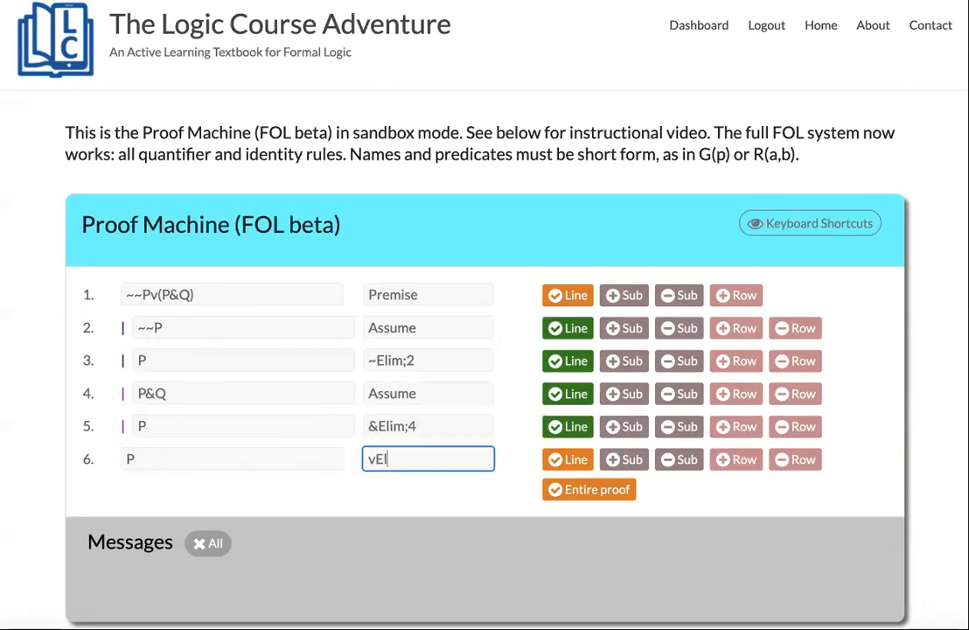
{"action": "type", "text": "im;1,"}
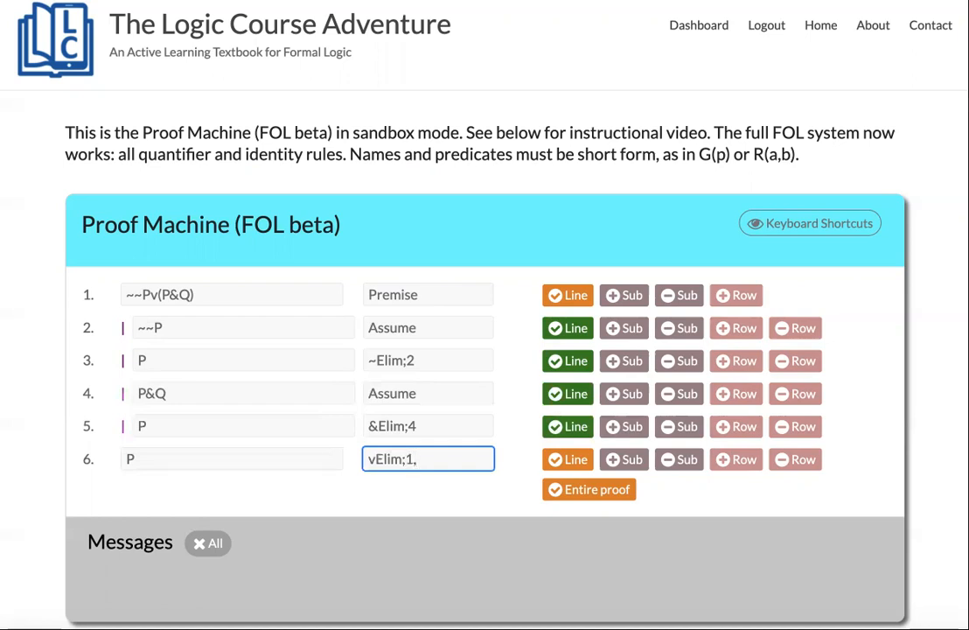
{"action": "type", "text": "2-3"}
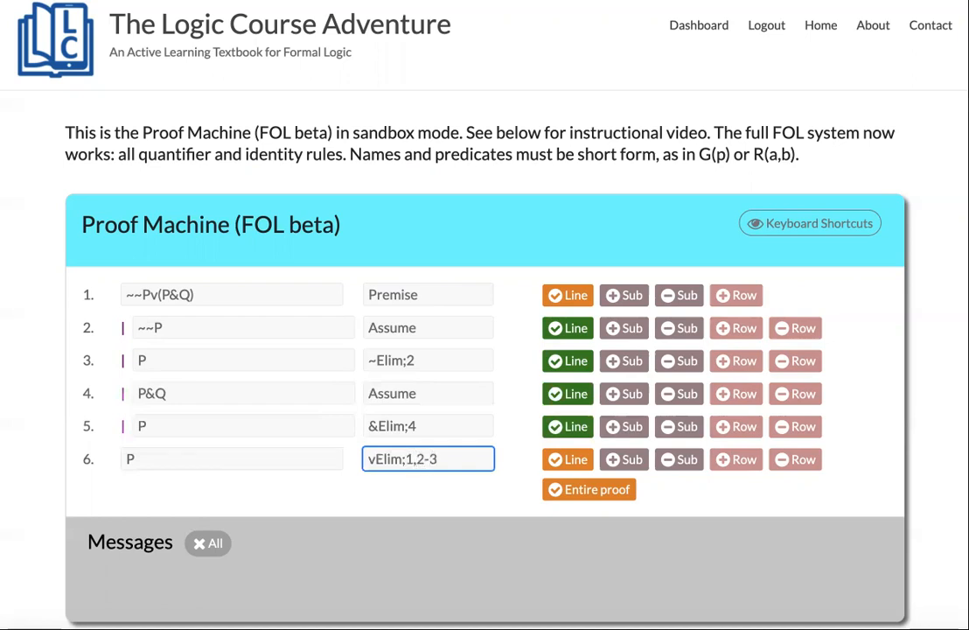
{"action": "type", "text": ",4-5"}
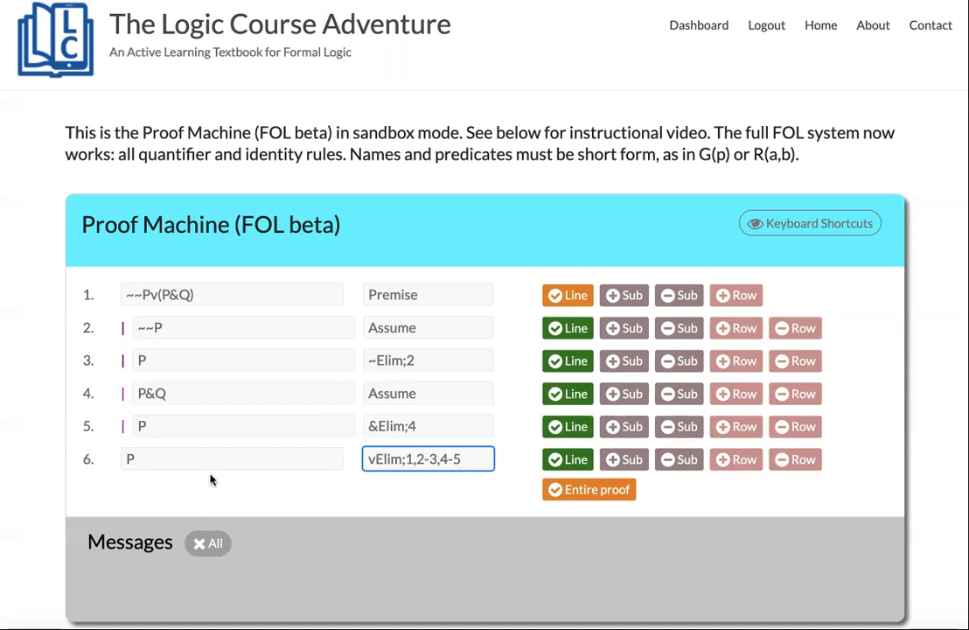
{"action": "mouse_move", "coordinate": [339, 493]}
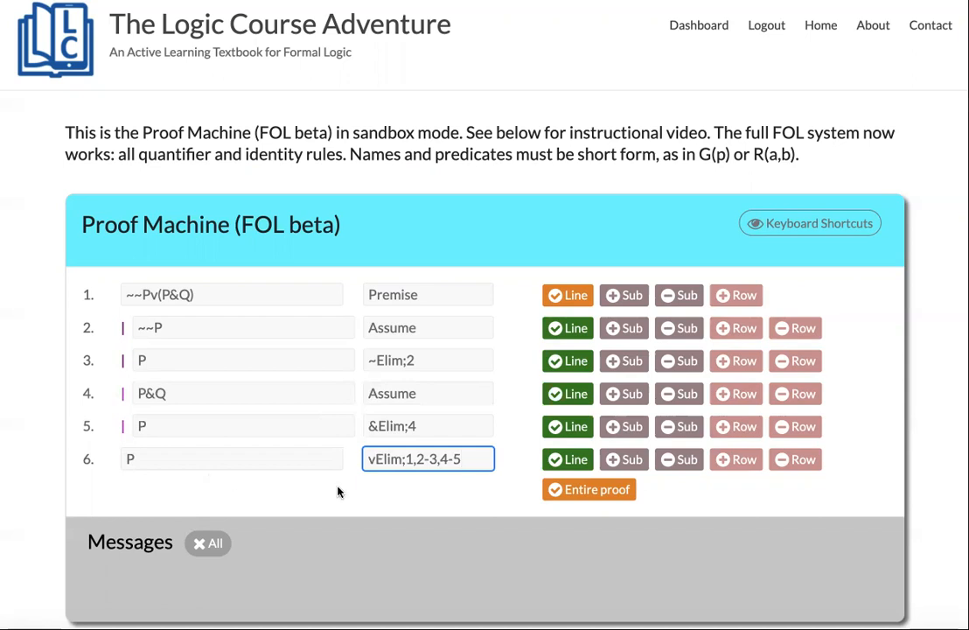
{"action": "triple_click", "coordinate": [427, 459]}
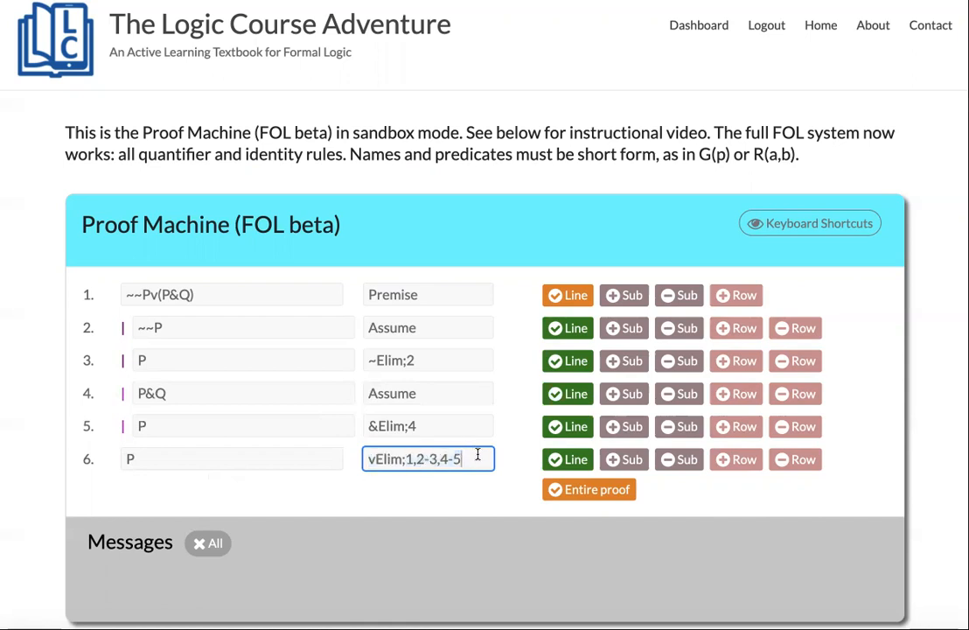
- Show the keyboard shortcuts panel, scroll through it, then hide and reshow it
{"action": "left_click", "coordinate": [808, 223]}
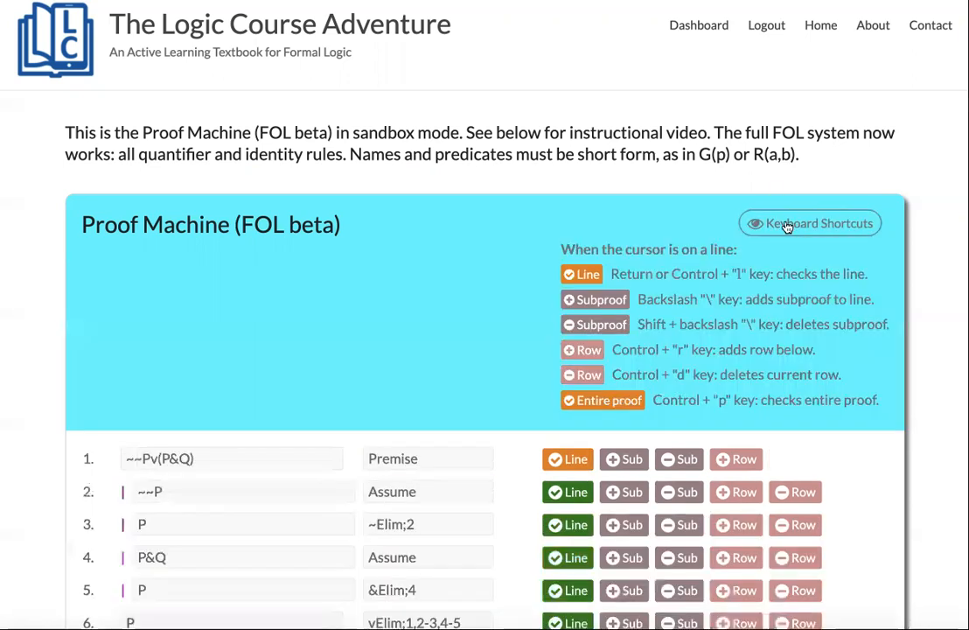
{"action": "scroll", "scroll_direction": "down", "scroll_amount": 3}
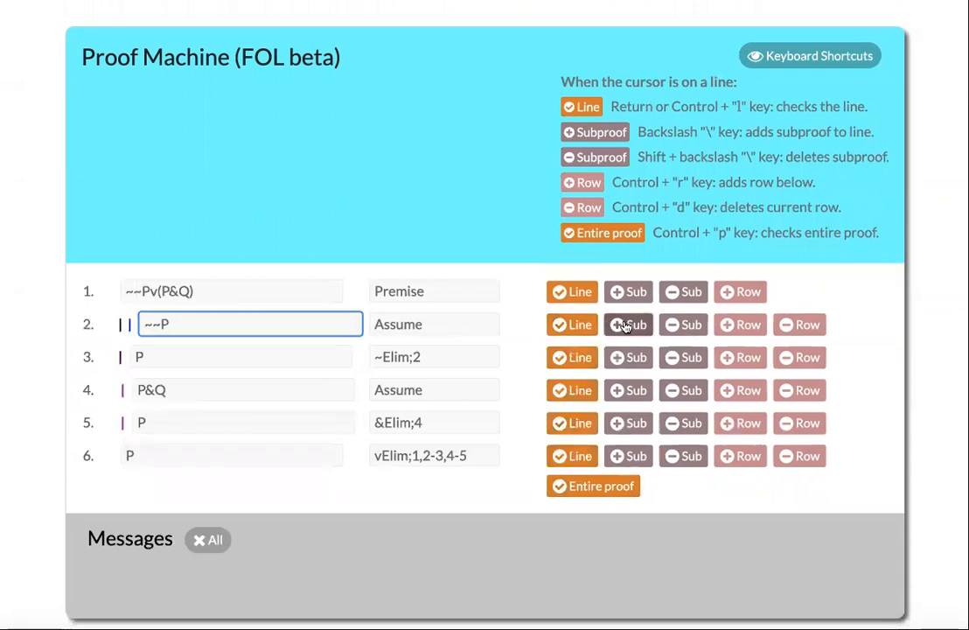
{"action": "mouse_move", "coordinate": [673, 337]}
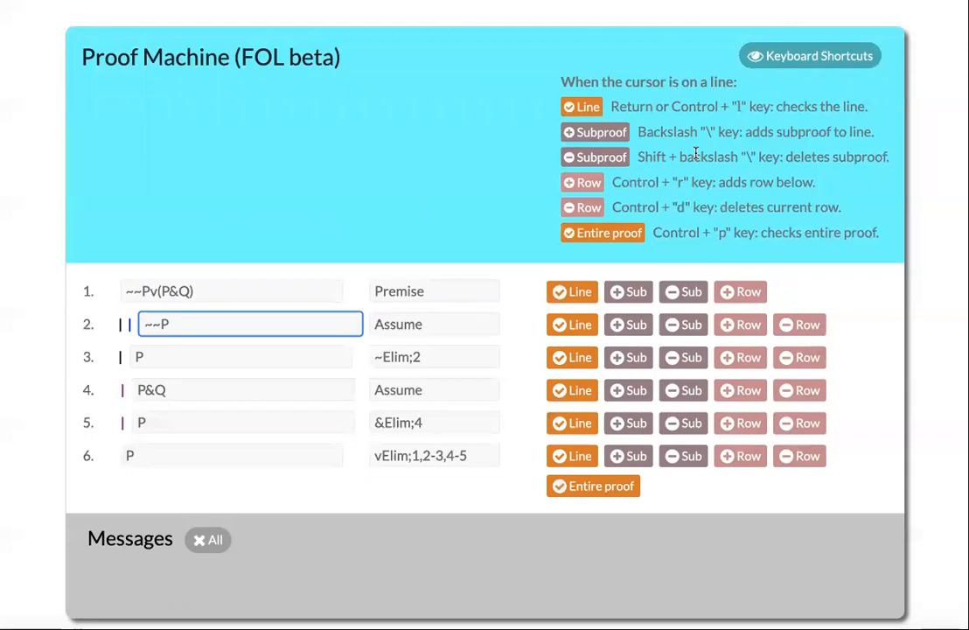
{"action": "mouse_move", "coordinate": [673, 129]}
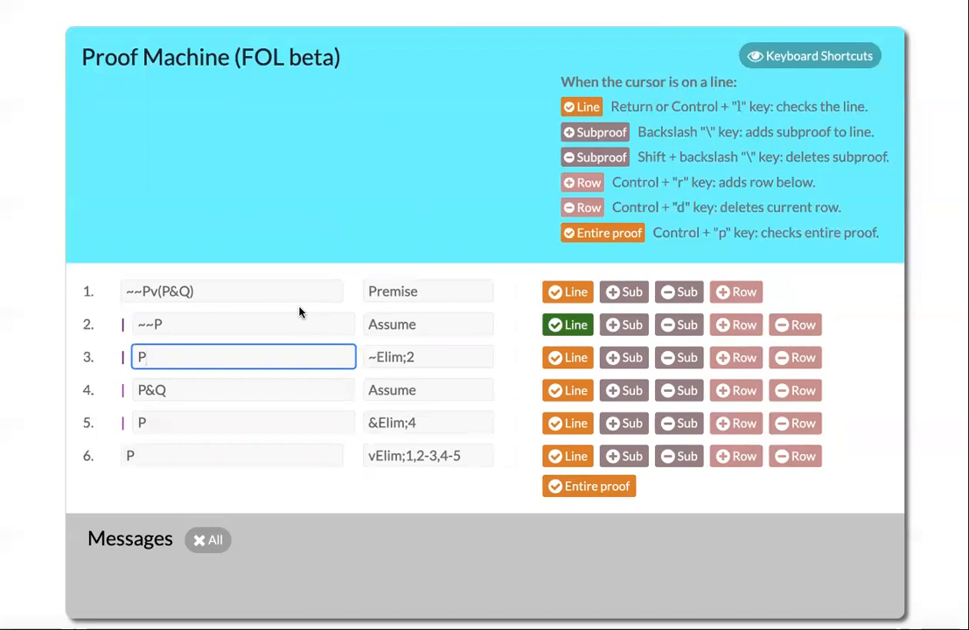
{"action": "left_click", "coordinate": [809, 56]}
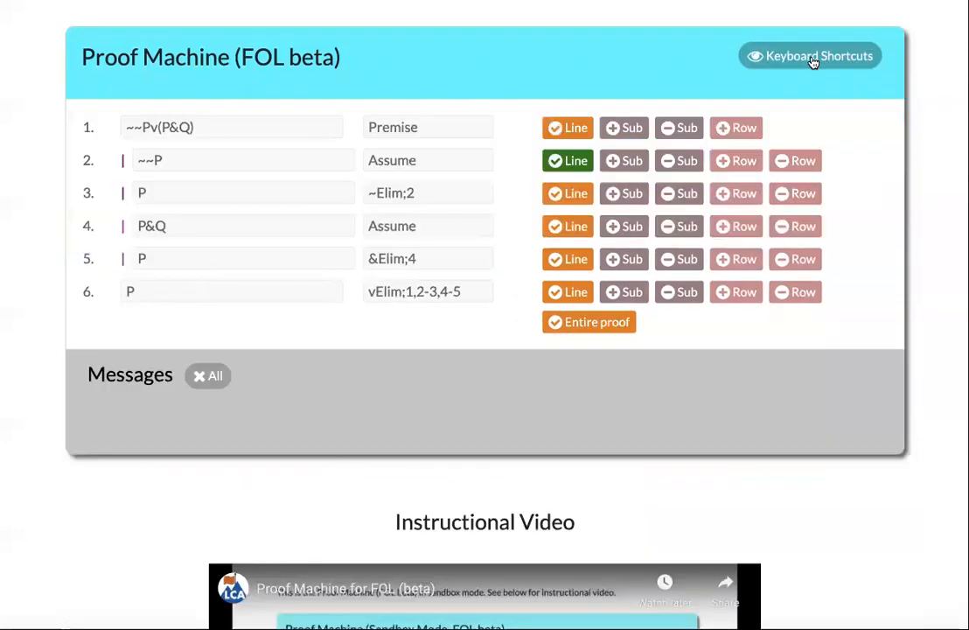
{"action": "left_click", "coordinate": [809, 56]}
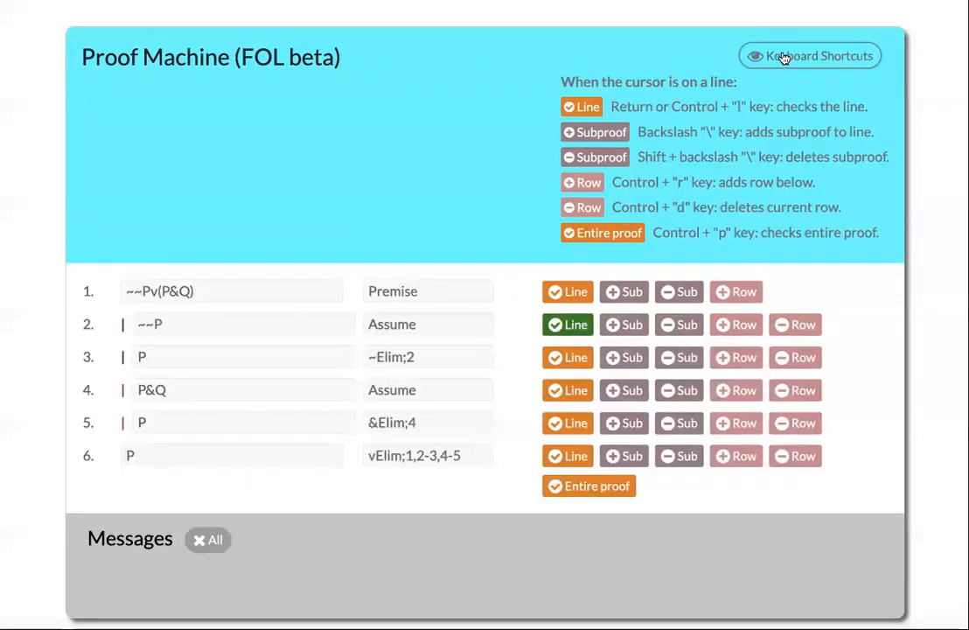